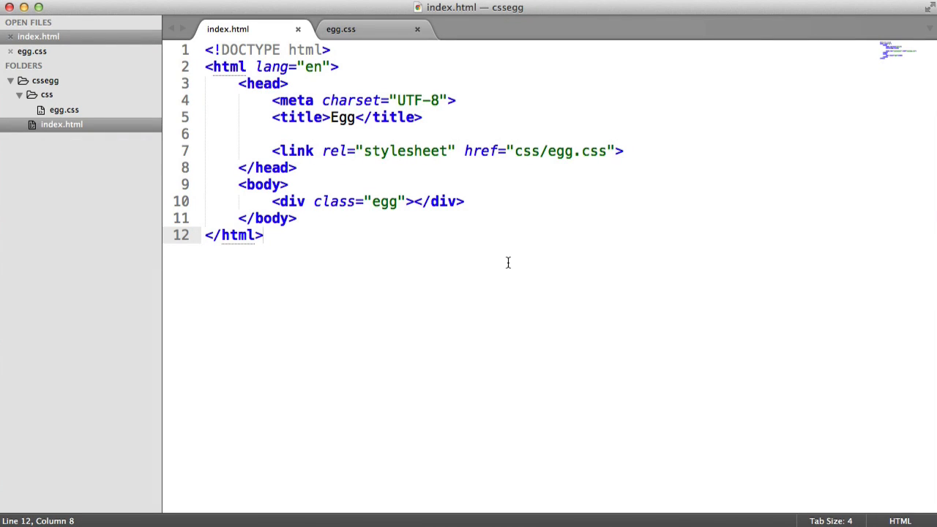
mouse_move(512, 265)
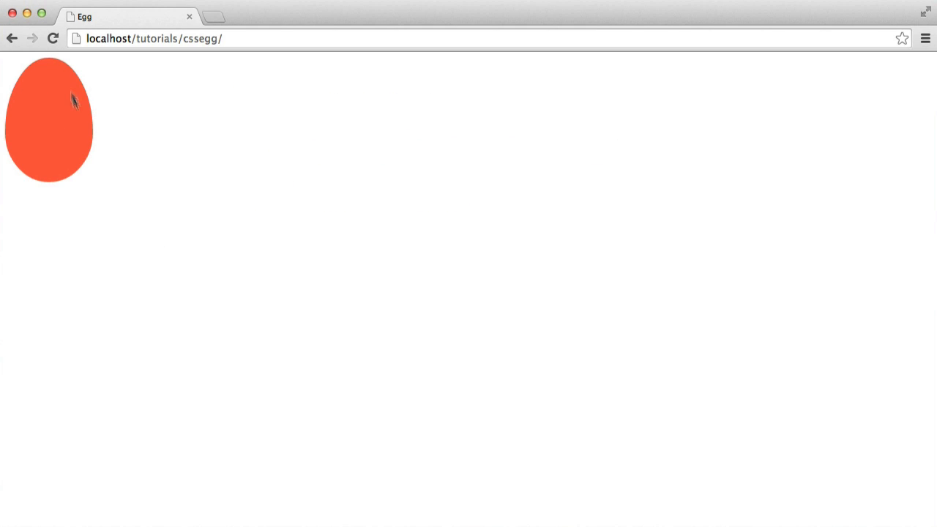
mouse_move(48, 102)
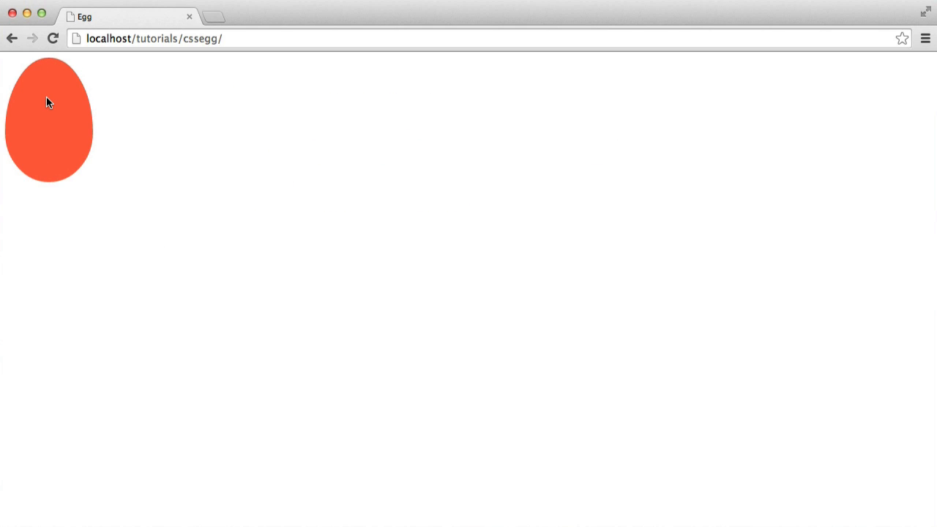
mouse_move(53, 98)
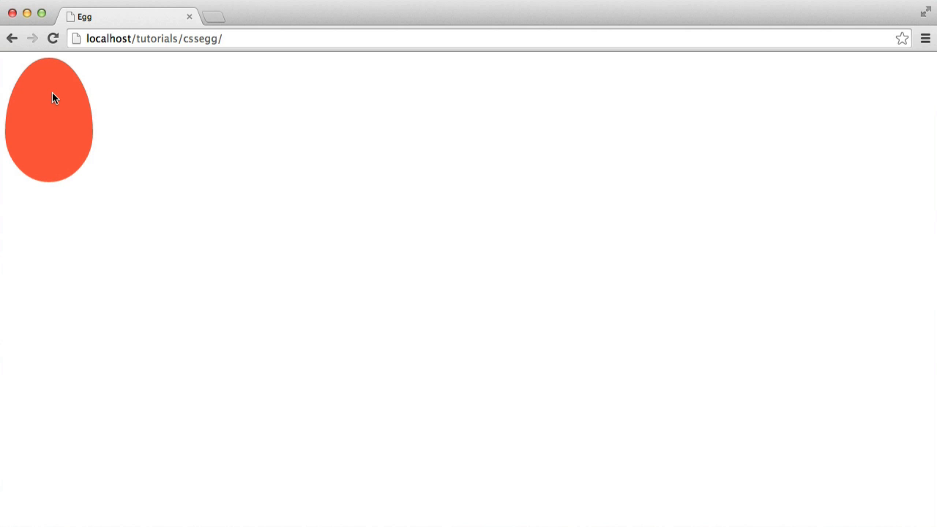
mouse_move(82, 139)
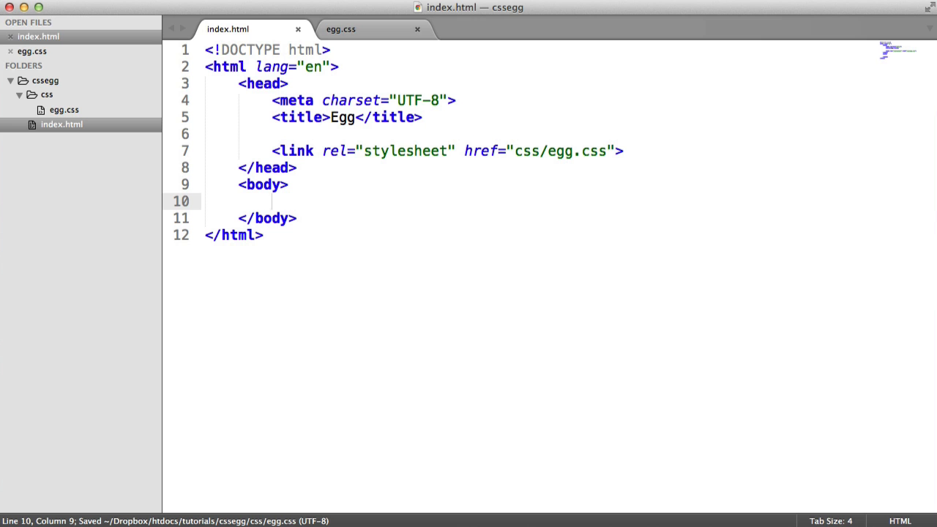
Add an empty div with class 'egg' to index.html's body using the .div abbreviation, and save.
key("cmd+a")
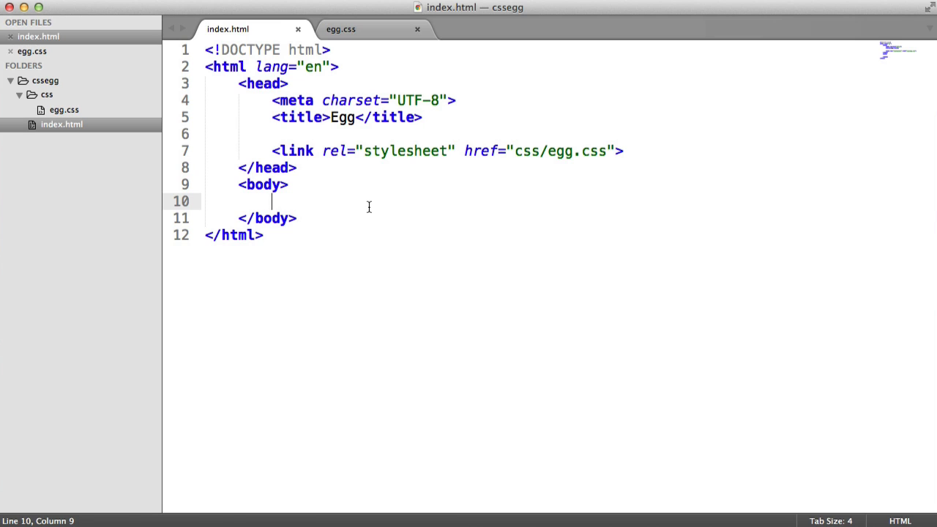
type(".div")
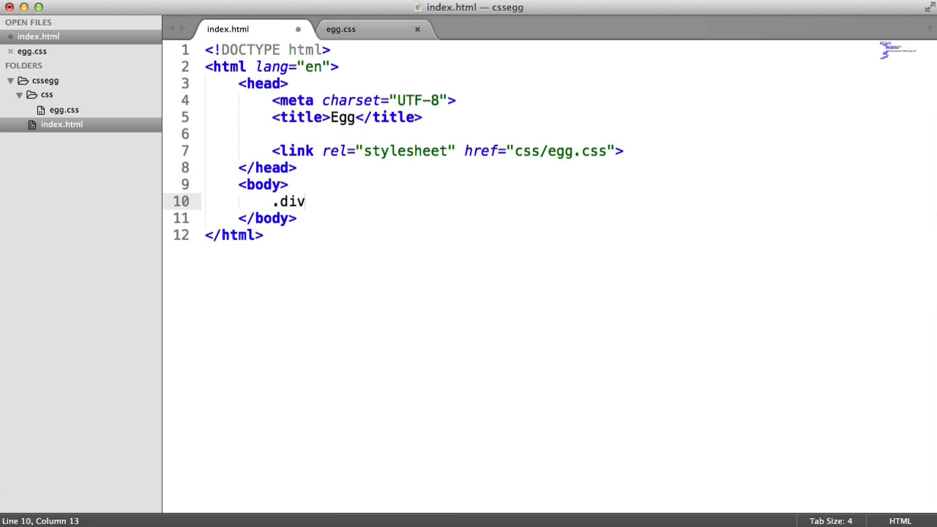
type("egg\"></div>")
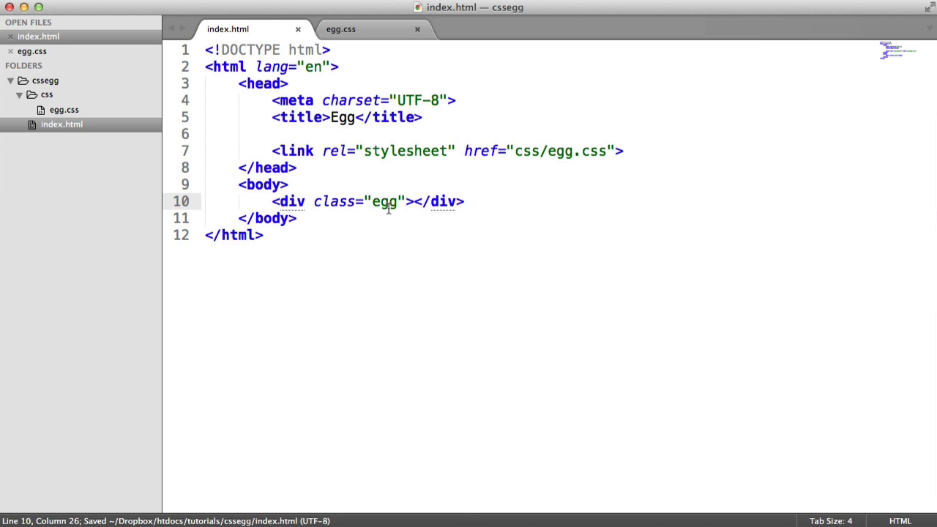
left_click(341, 30)
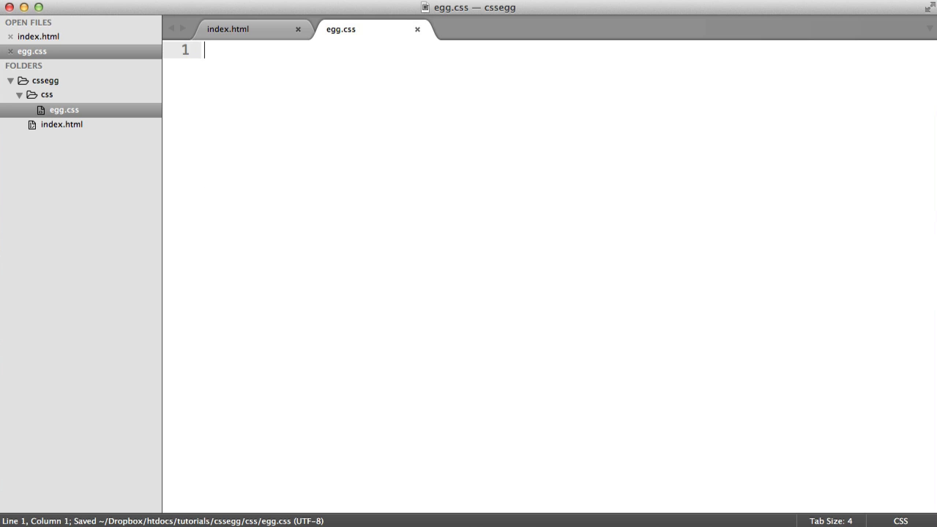
mouse_move(327, 253)
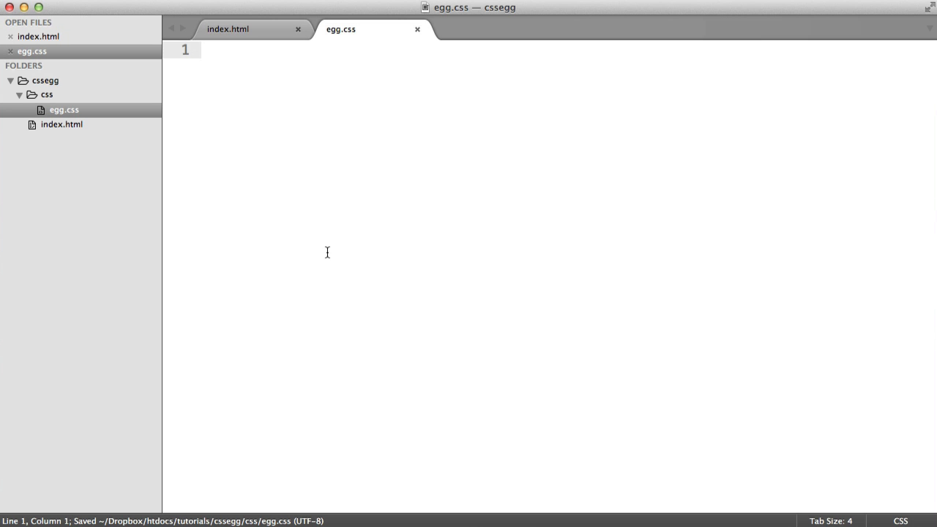
In egg.css, write a .egg rule with width 120px, height 170px and a background-color property.
type(".egg {")
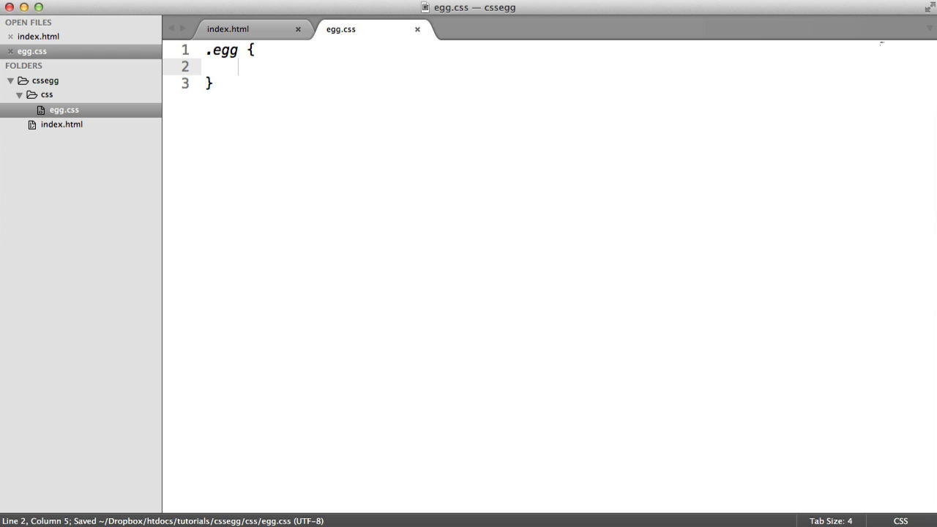
type("width:;")
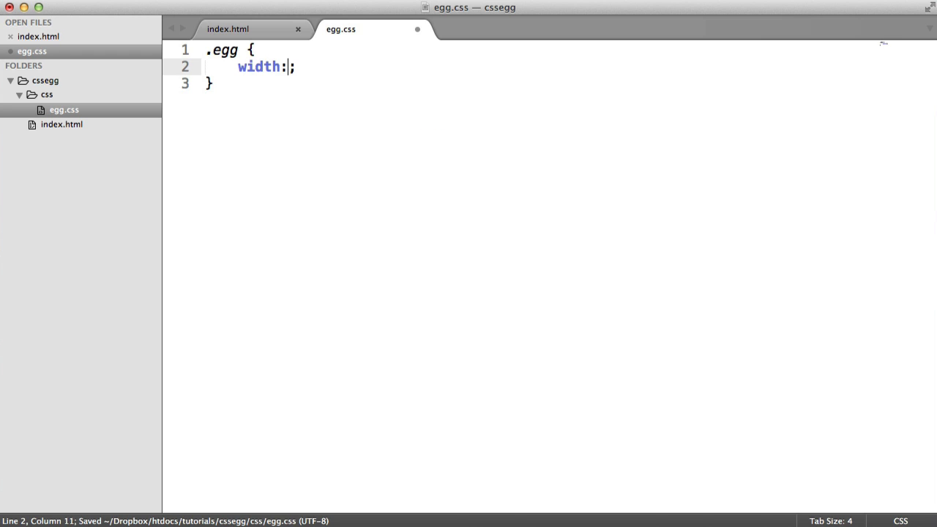
type("120px")
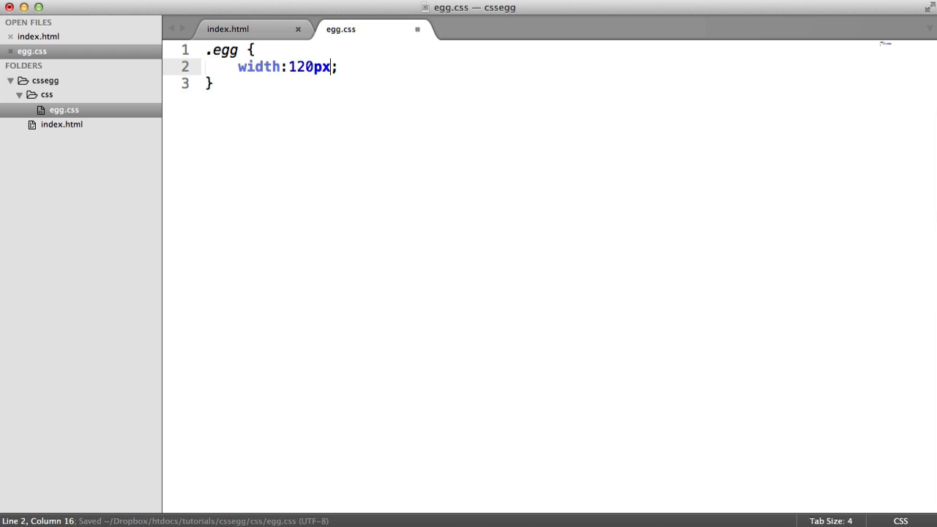
type("height")
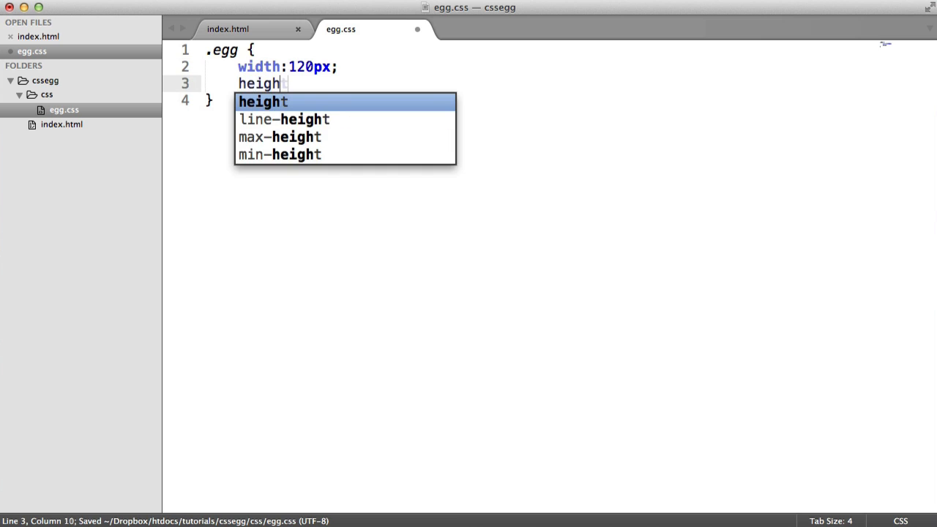
type(":170;")
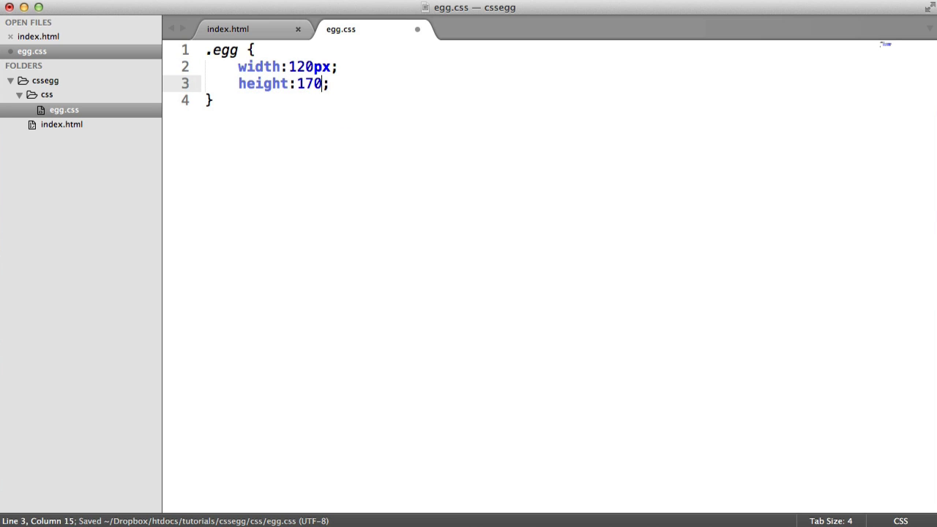
type("px")
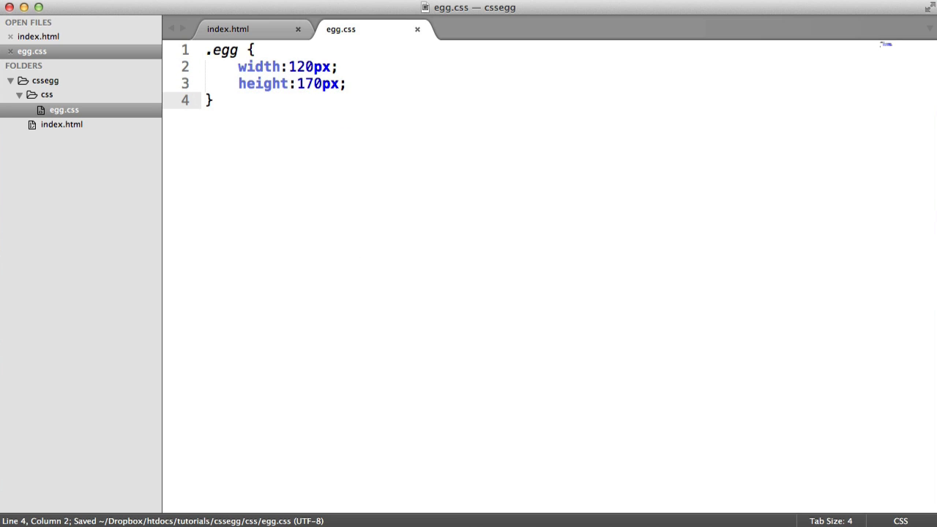
left_click(345, 82)
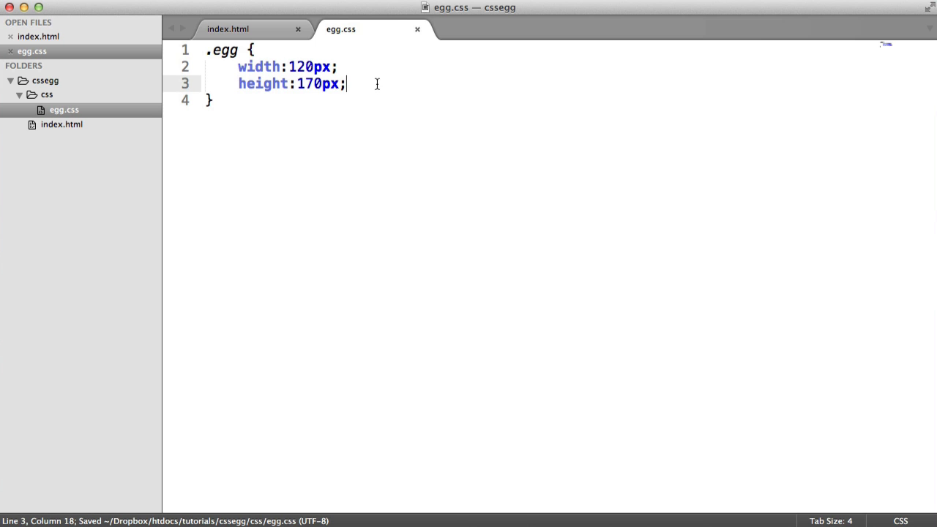
type("back")
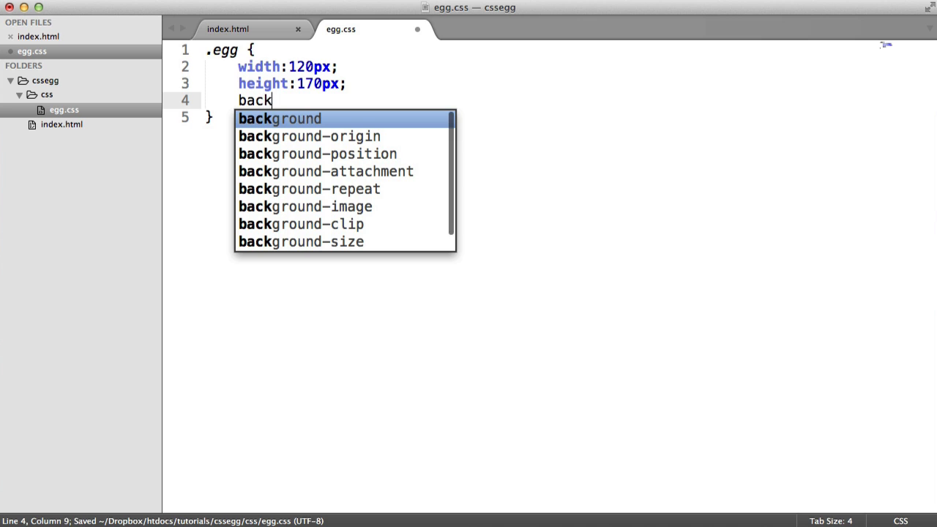
type("ground-")
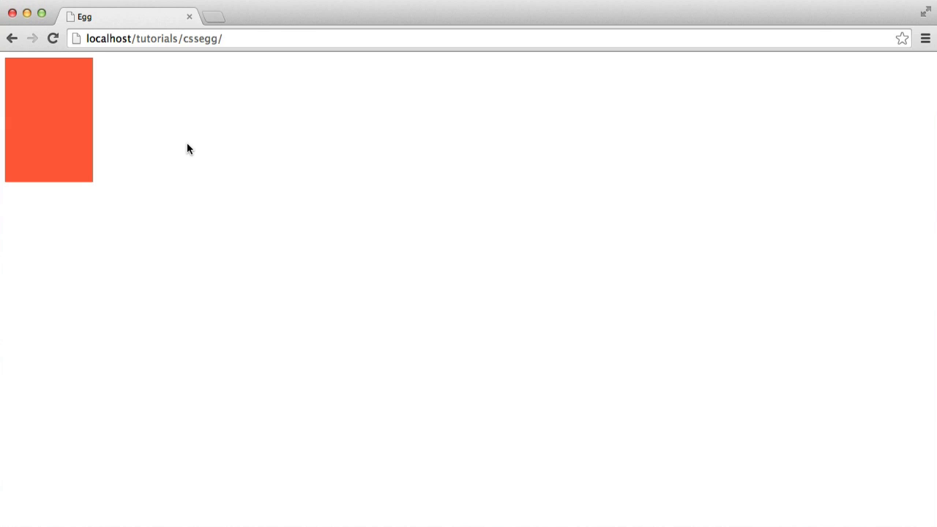
mouse_move(222, 159)
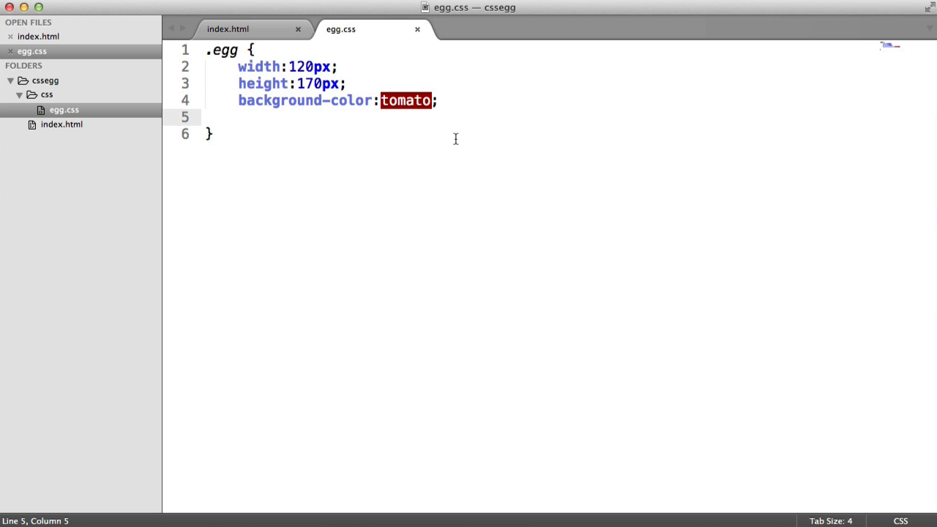
mouse_move(463, 101)
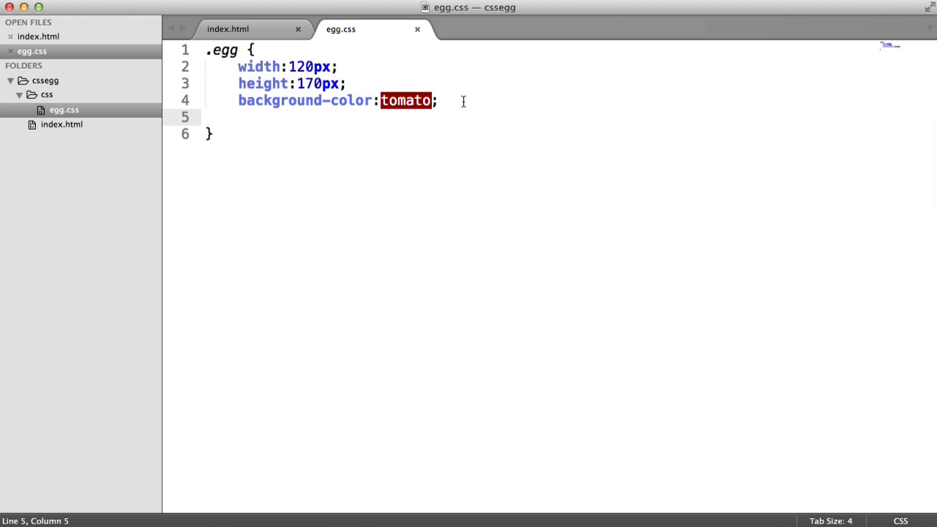
Add border-radius to .egg, try values 10 and 50%, then delete the value and save.
type("border-radius:;")
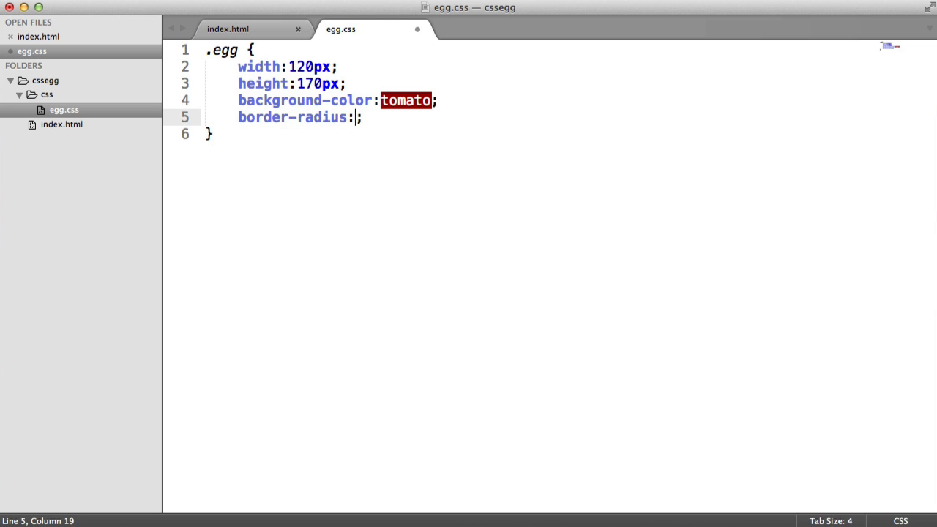
key("cmd+s")
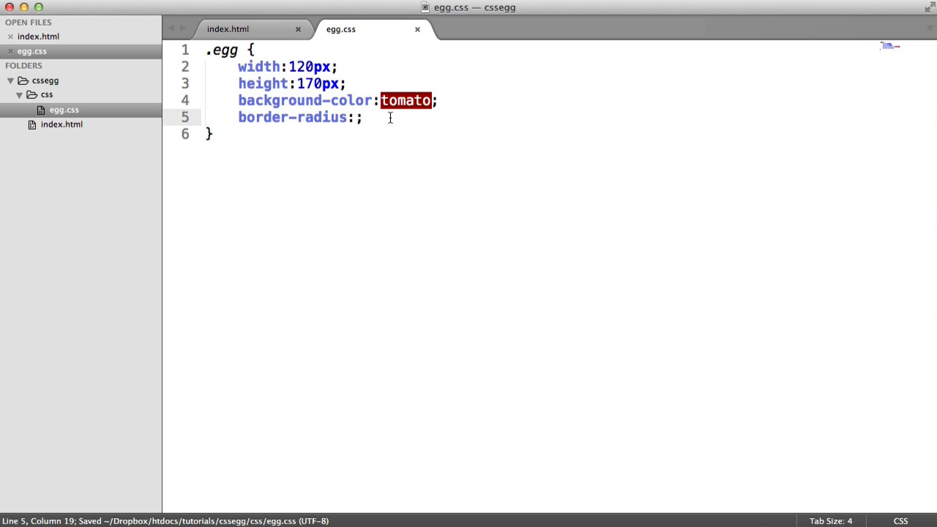
type("10")
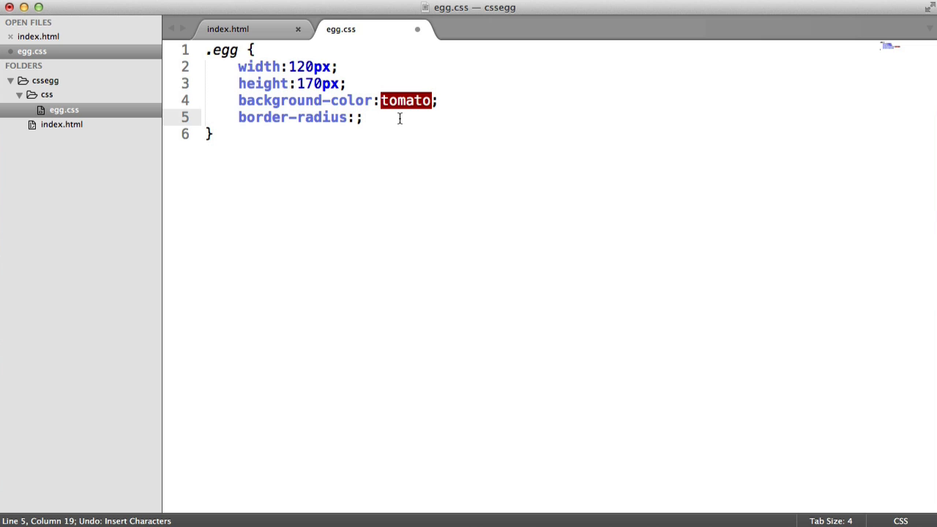
type("50%")
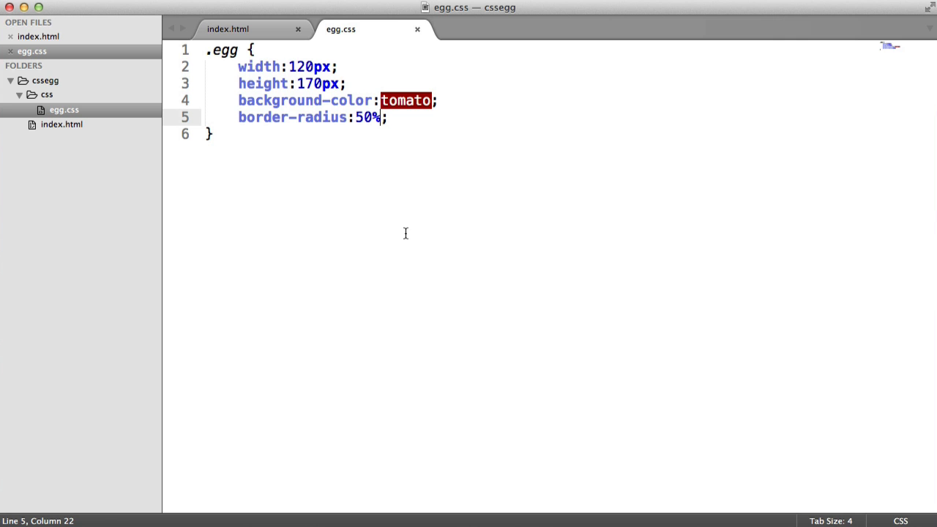
mouse_move(433, 227)
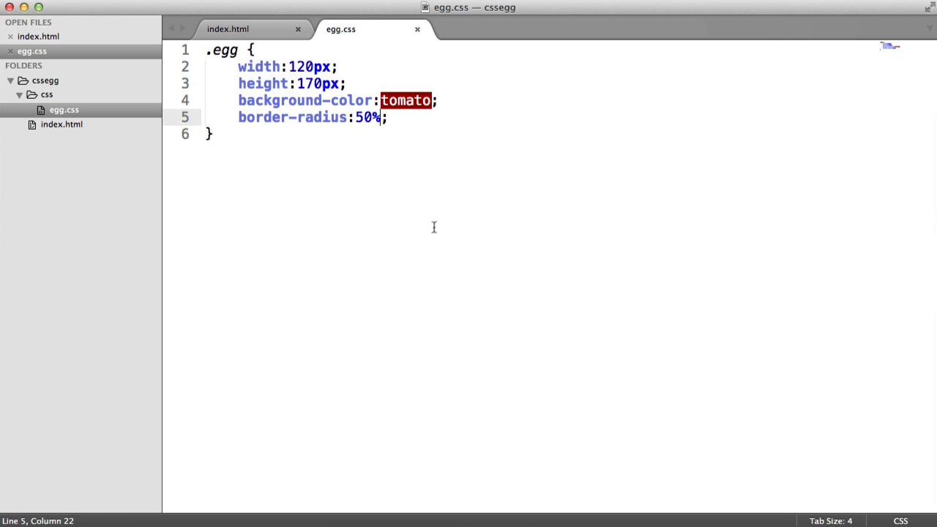
mouse_move(436, 217)
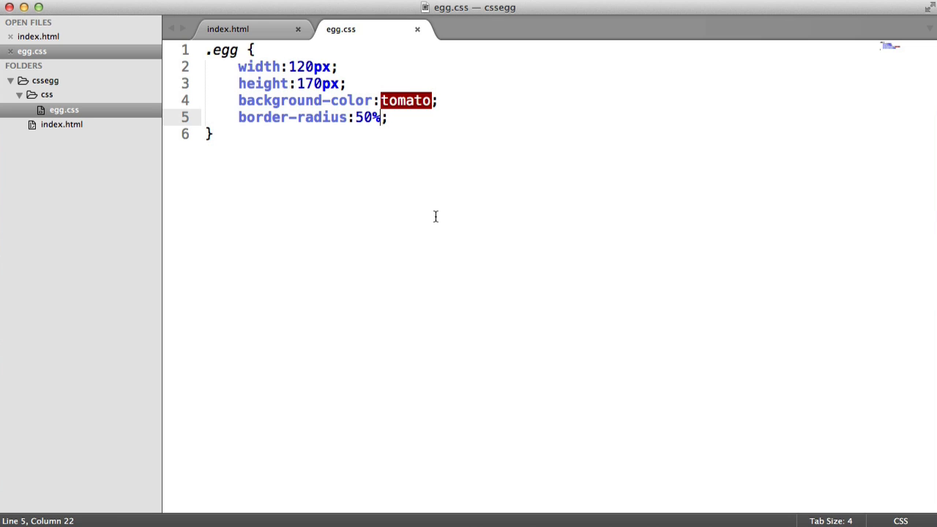
key("Backspace")
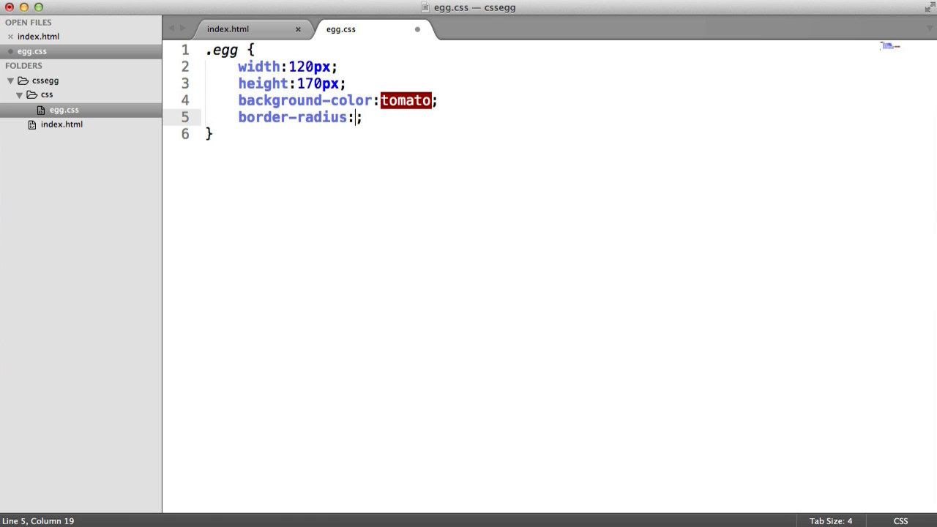
key("cmd+s")
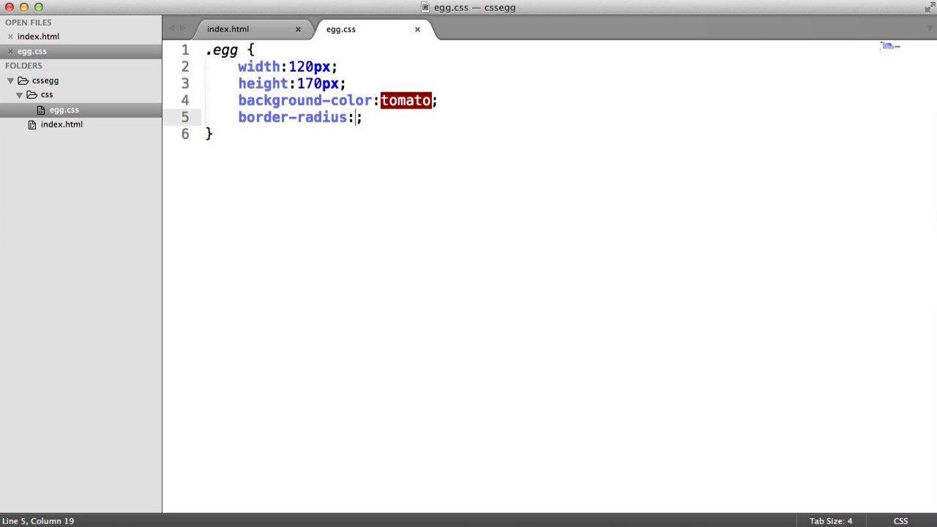
Set border-radius to '0 0 0 0 / 0 0 0 0' and save the stylesheet.
key("cmd+s")
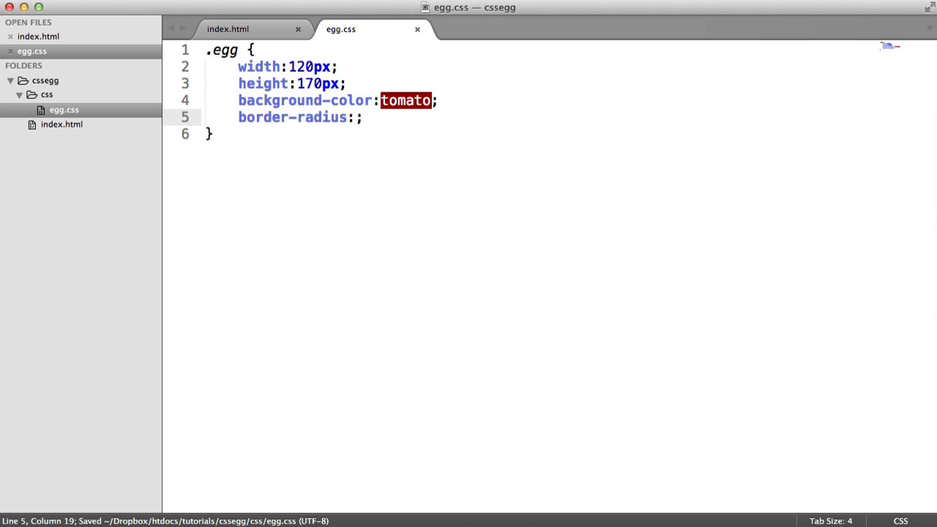
type("0 0 0 0")
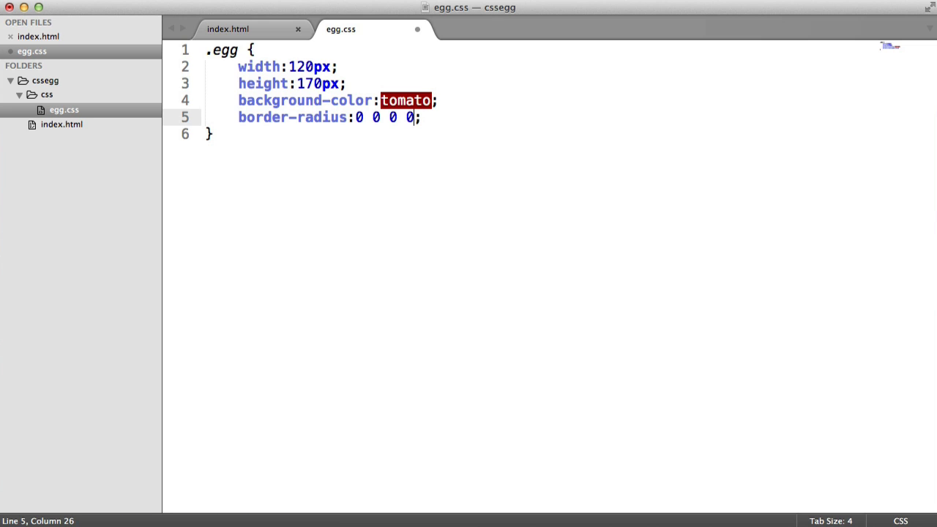
type("/ 0 0 0 0")
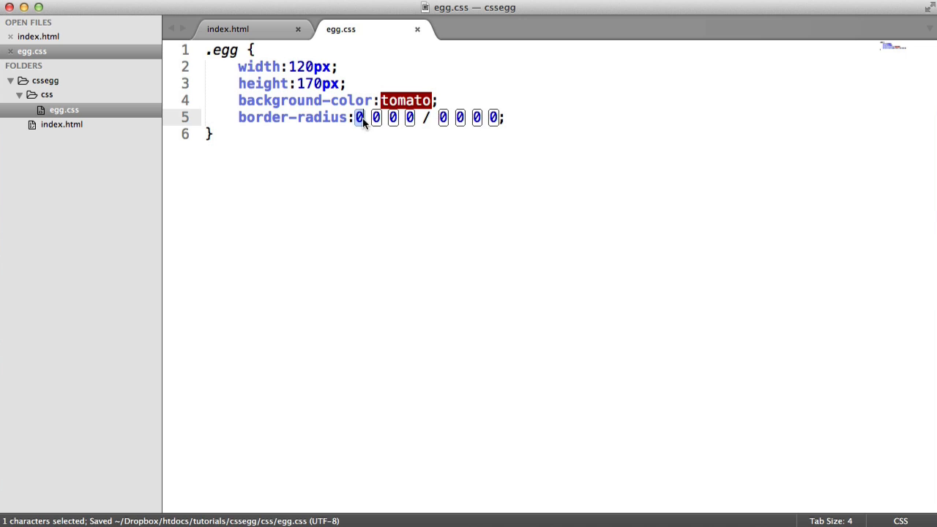
left_click(506, 117)
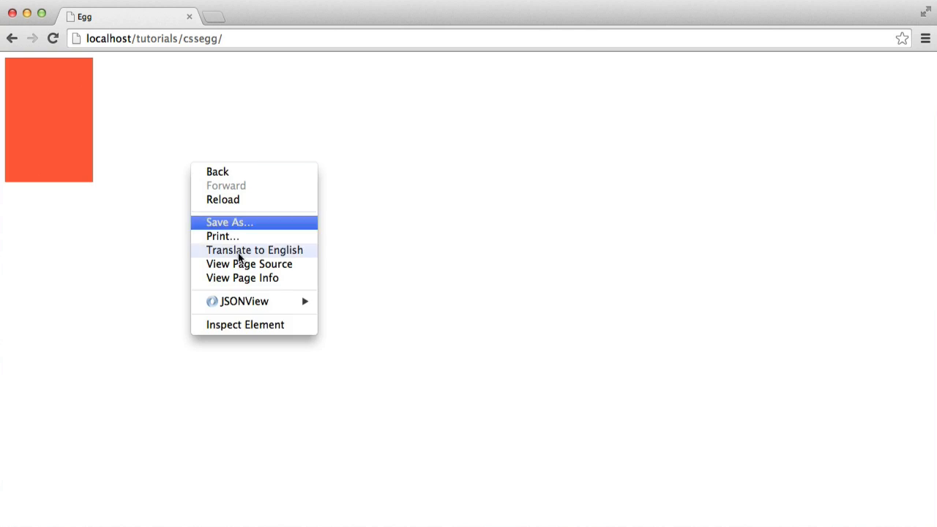
Inspect the square-cornered tomato box in Chrome.
left_click(245, 325)
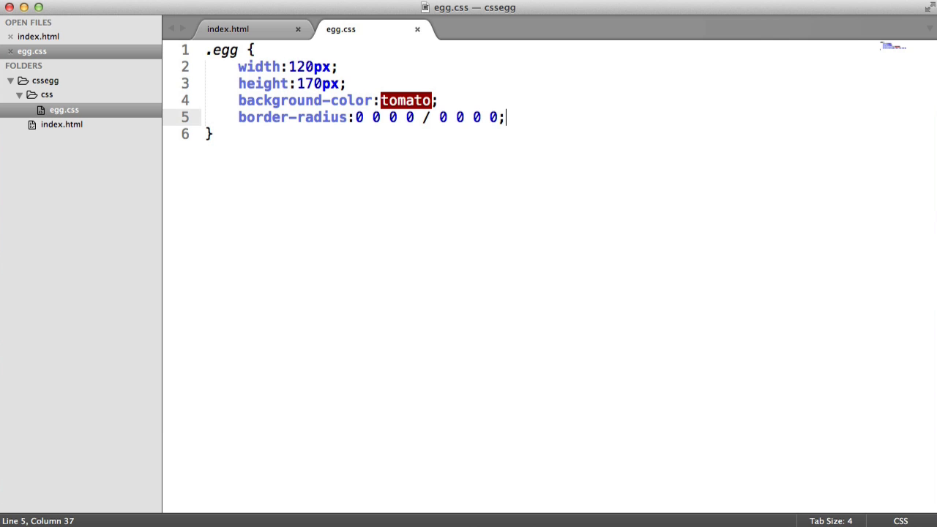
Change border-radius to '50% 50% 50% 50% / 50% 50% 50% 50%' using multi-selection, and save.
key("cmd+s")
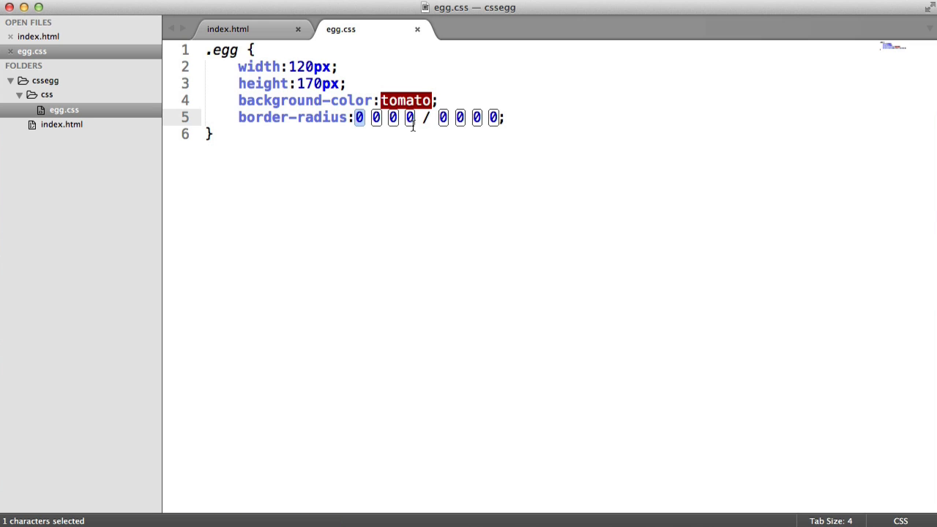
type("50%")
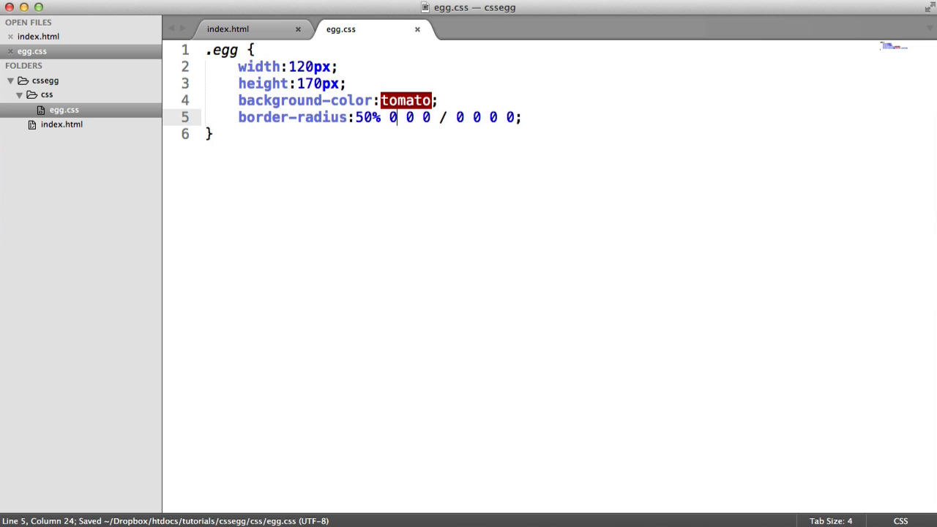
type("50%")
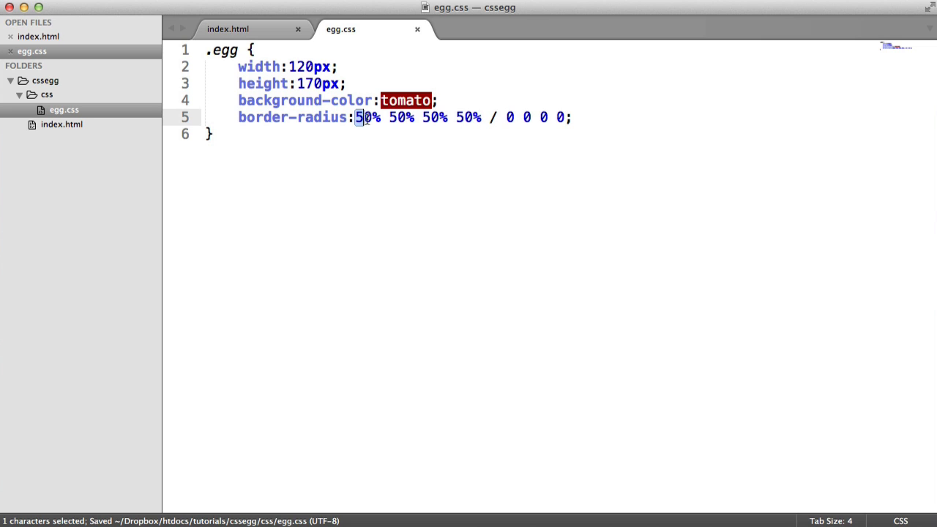
double_click(368, 117)
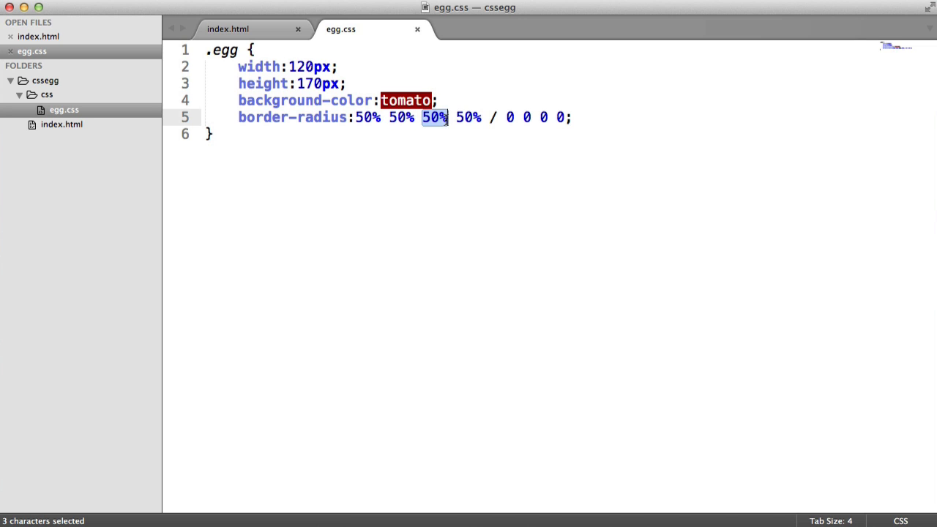
key("cmd+s")
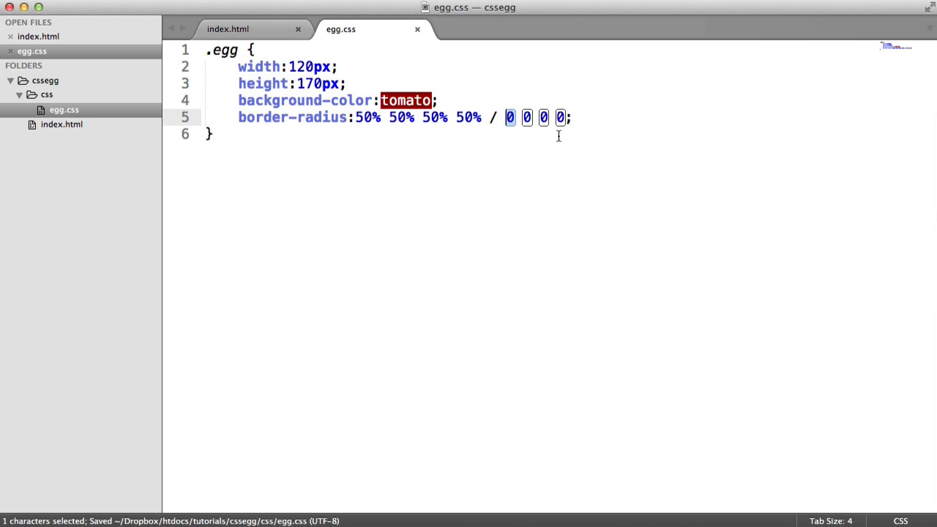
type("50% 50%")
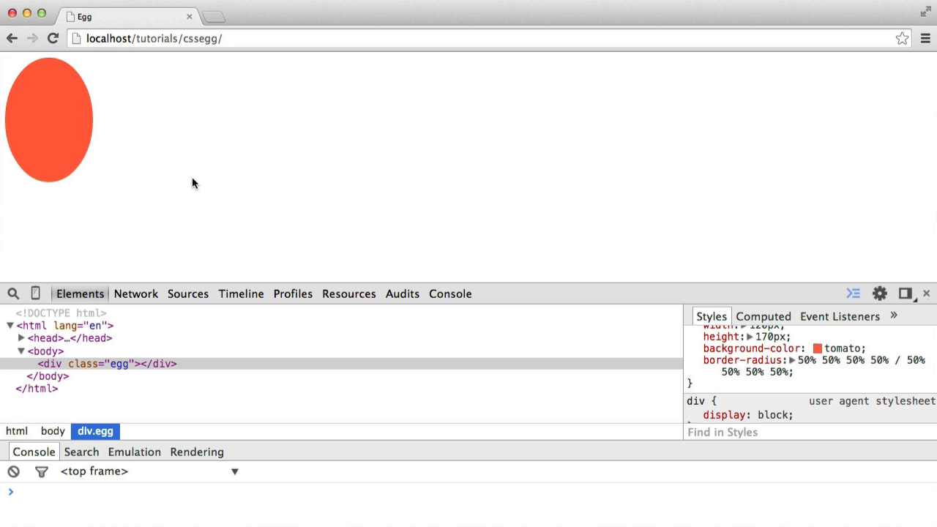
mouse_move(200, 182)
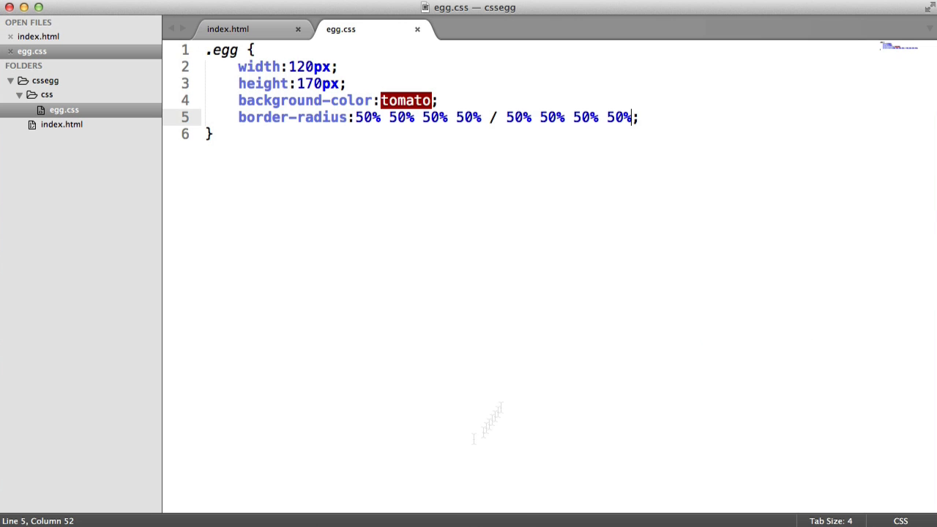
View the tomato box in Chrome, now a smooth oval with all radii at 50%.
double_click(514, 117)
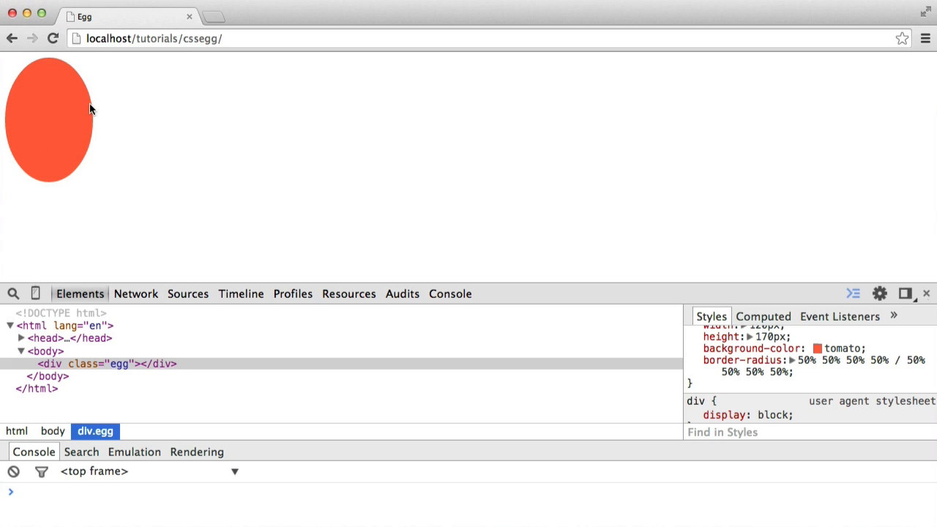
Live-edit border-radius in DevTools to '50% 50% 50% 50% / 60% 60% 40% 40%'.
left_click(106, 364)
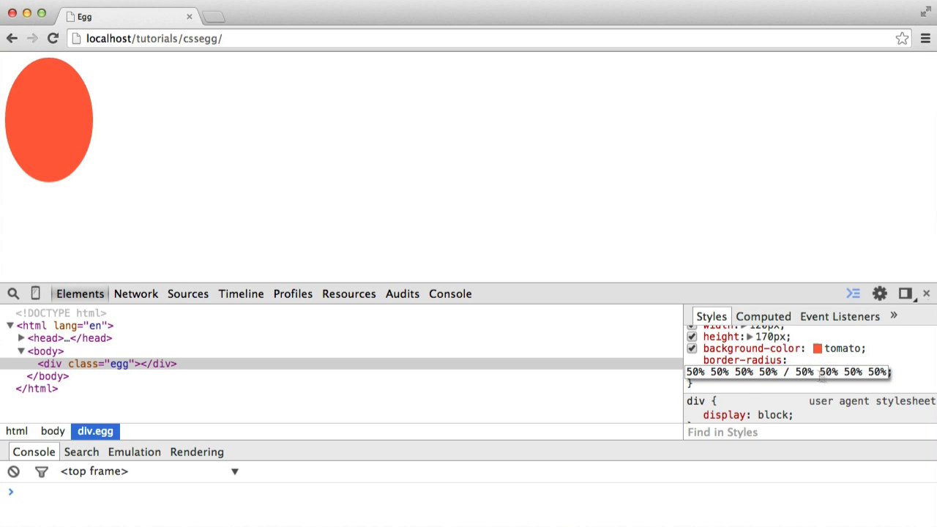
type("54%")
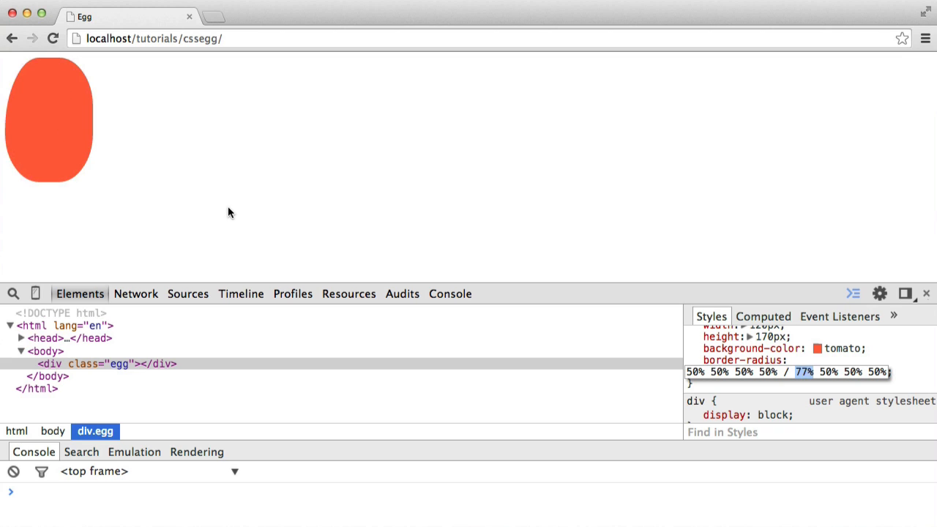
mouse_move(231, 213)
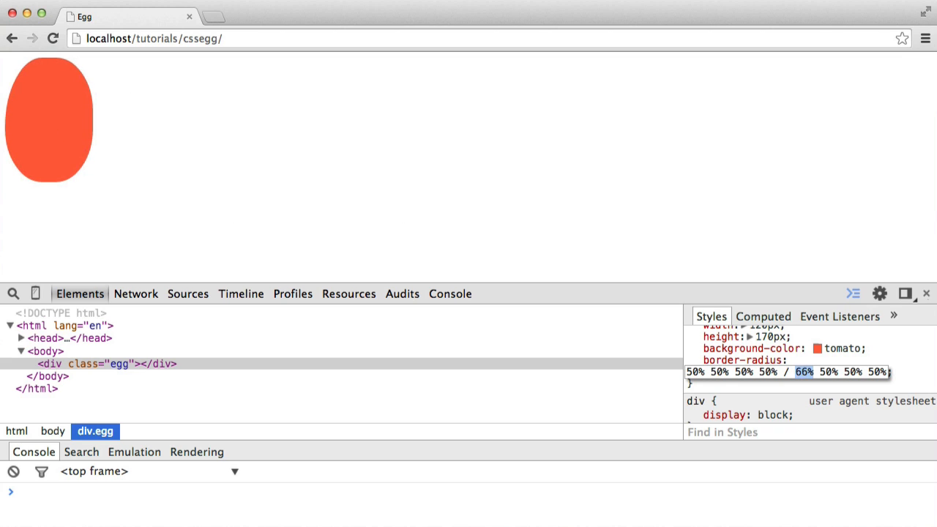
key("Down")
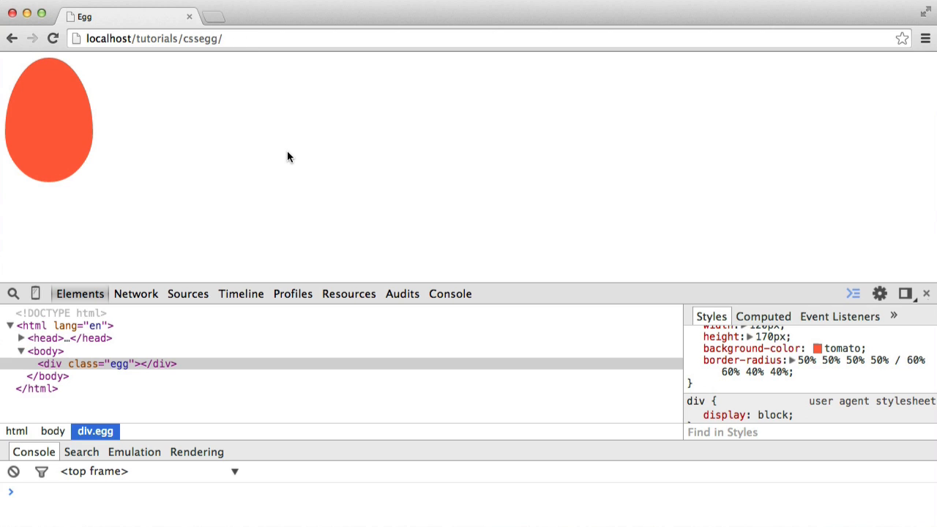
mouse_move(264, 200)
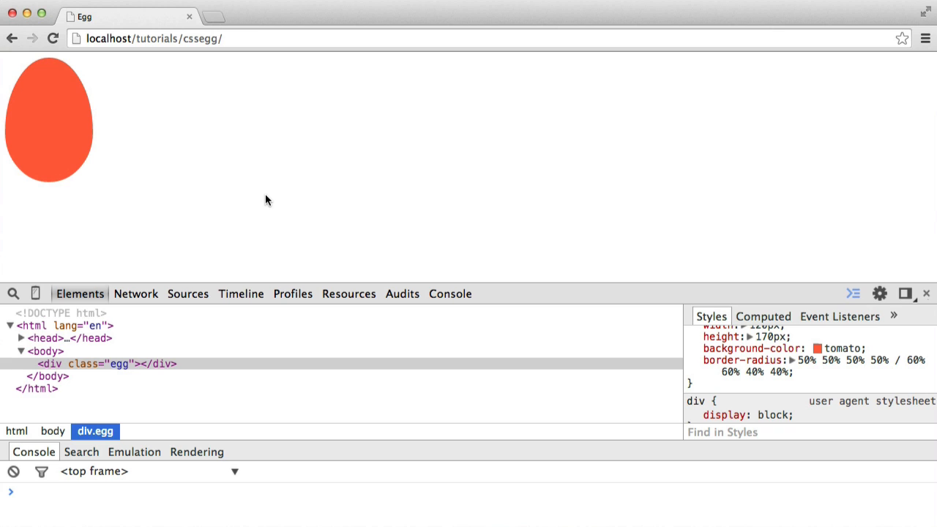
double_click(757, 371)
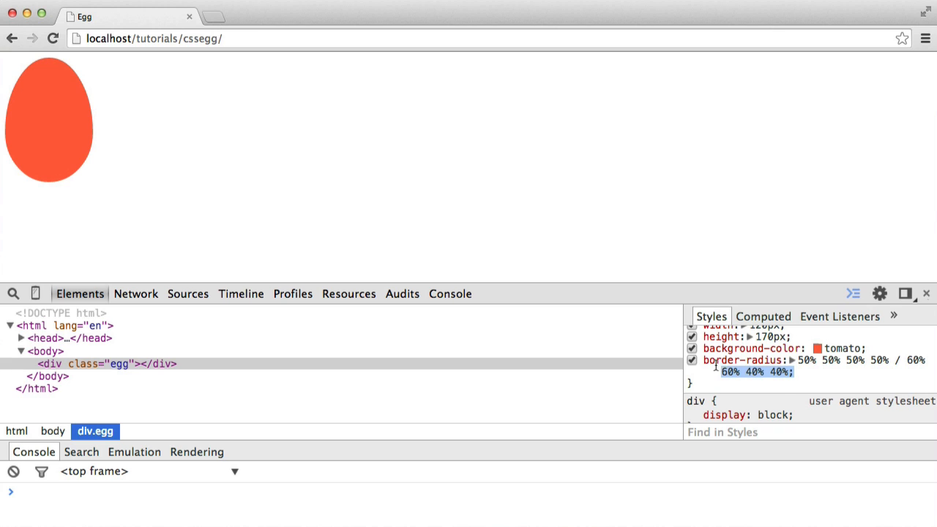